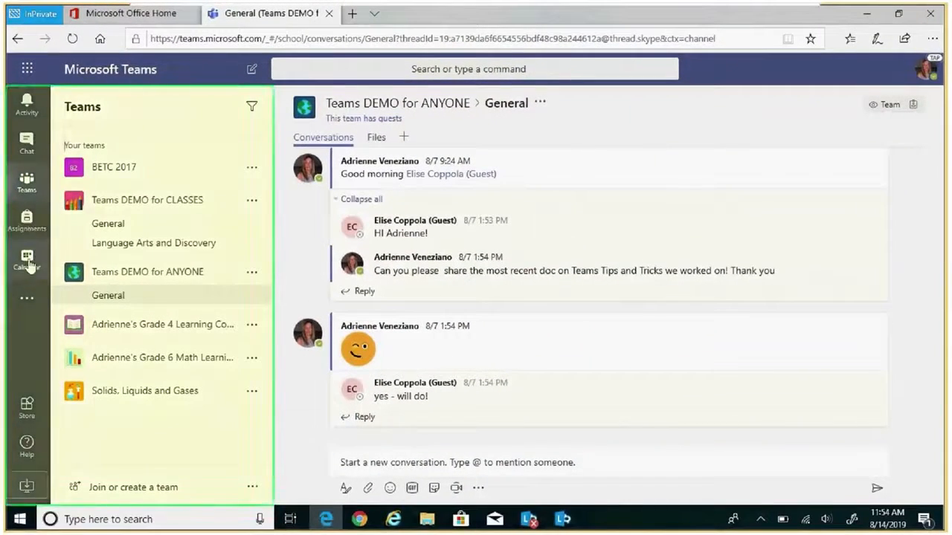
{"action": "mouse_move", "coordinate": [27, 256]}
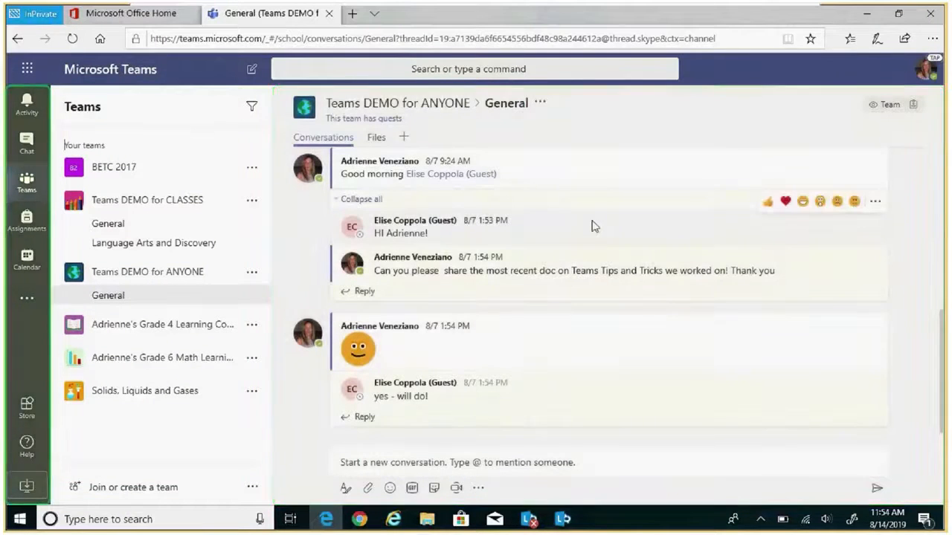
{"action": "mouse_move", "coordinate": [27, 141]}
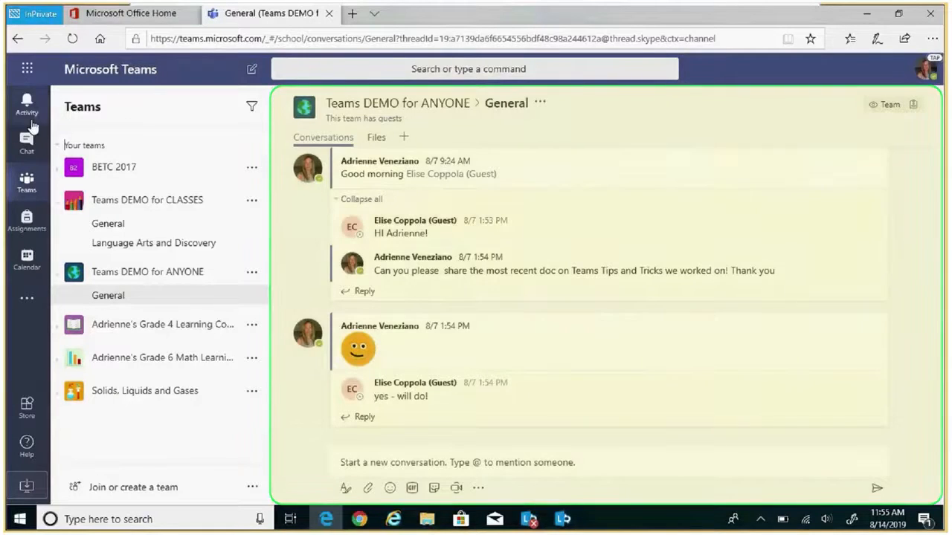
{"action": "mouse_move", "coordinate": [27, 303]}
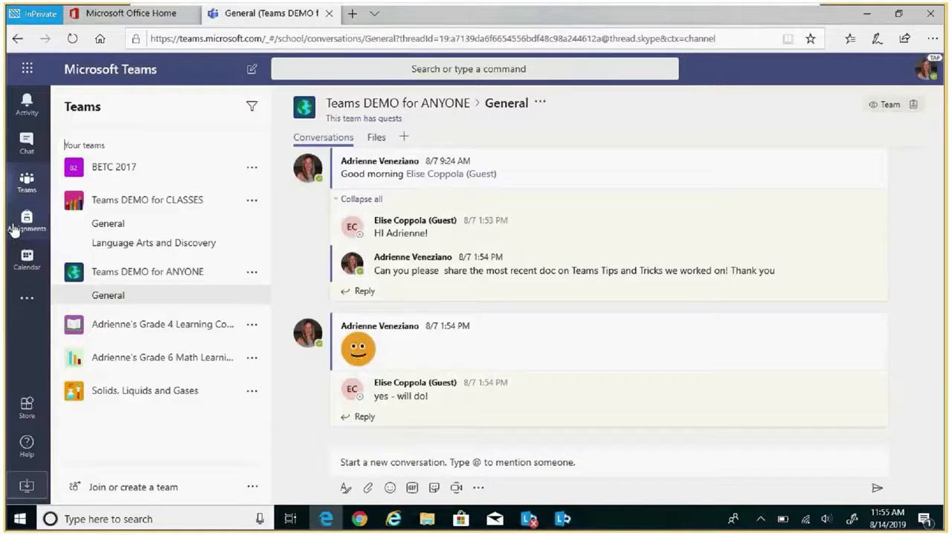
{"action": "mouse_move", "coordinate": [27, 104]}
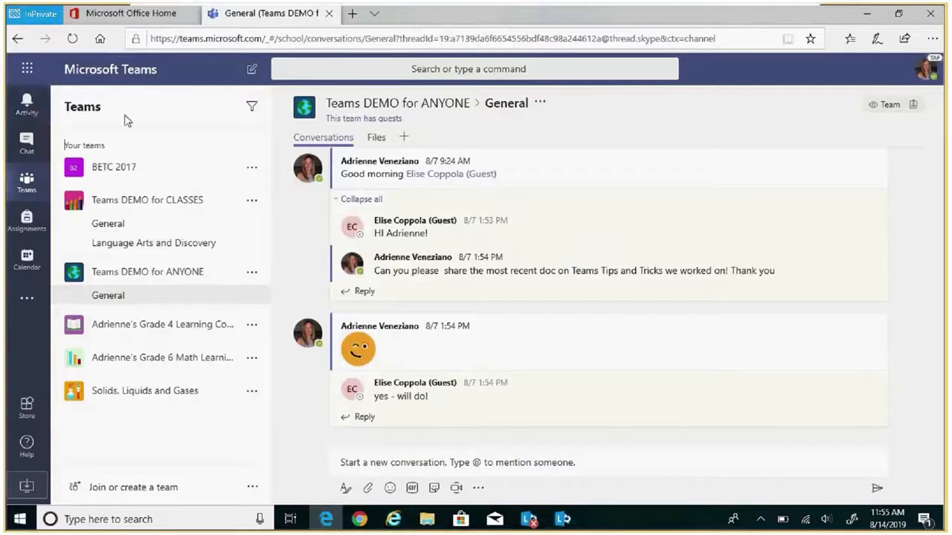
{"action": "mouse_move", "coordinate": [122, 364]}
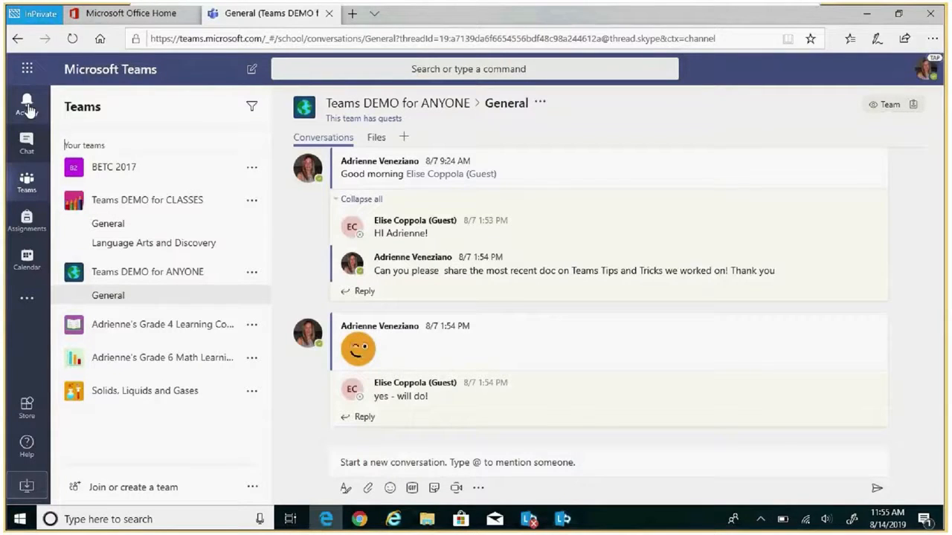
Switch the teams layout to a grid of tiles via Switch view.
{"action": "left_click", "coordinate": [26, 102]}
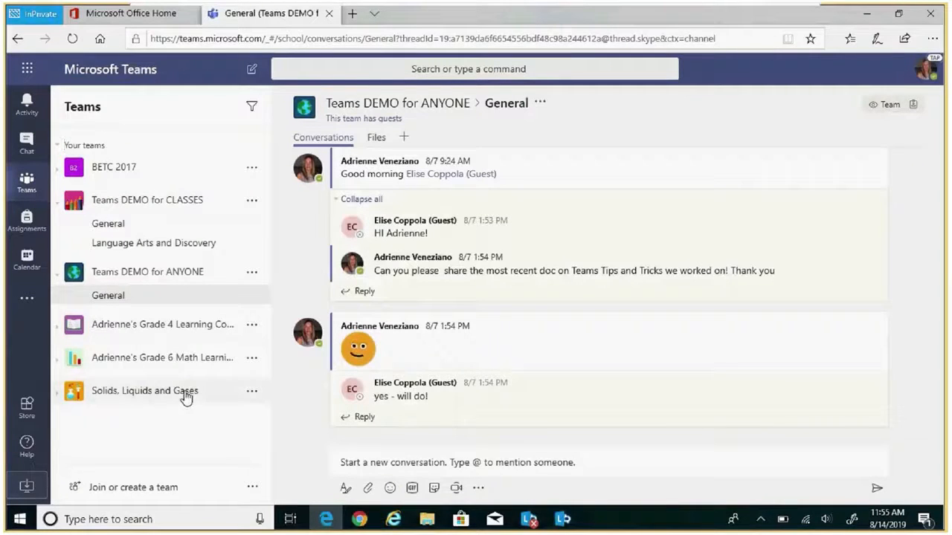
{"action": "mouse_move", "coordinate": [125, 181]}
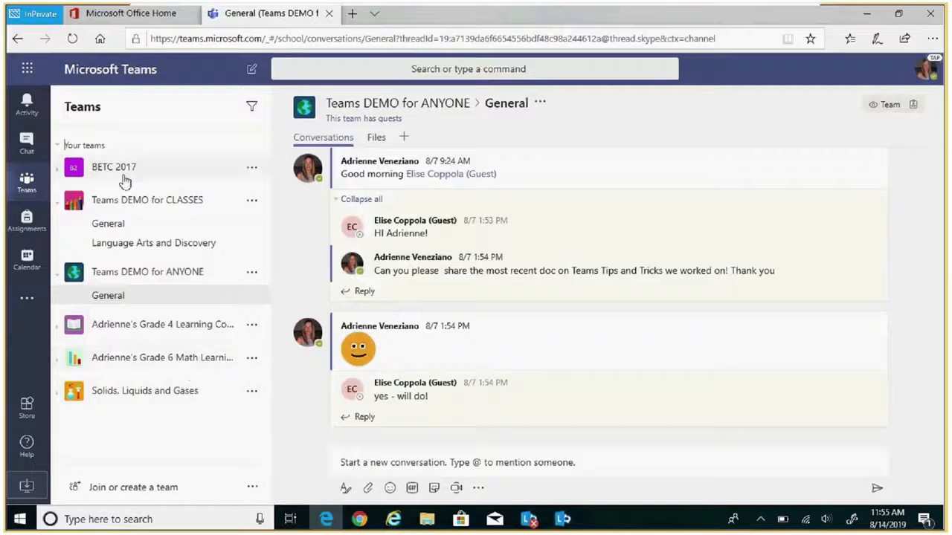
{"action": "mouse_move", "coordinate": [185, 350]}
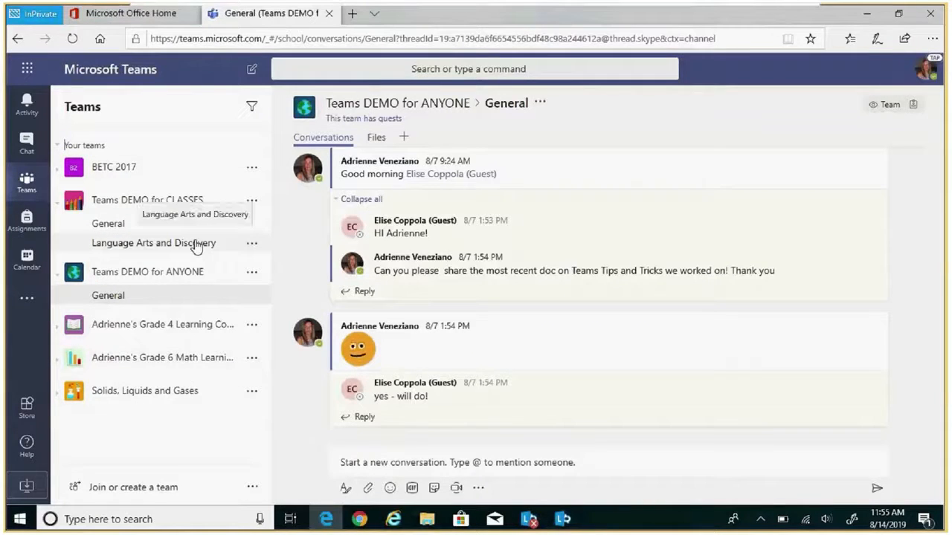
{"action": "mouse_move", "coordinate": [223, 469]}
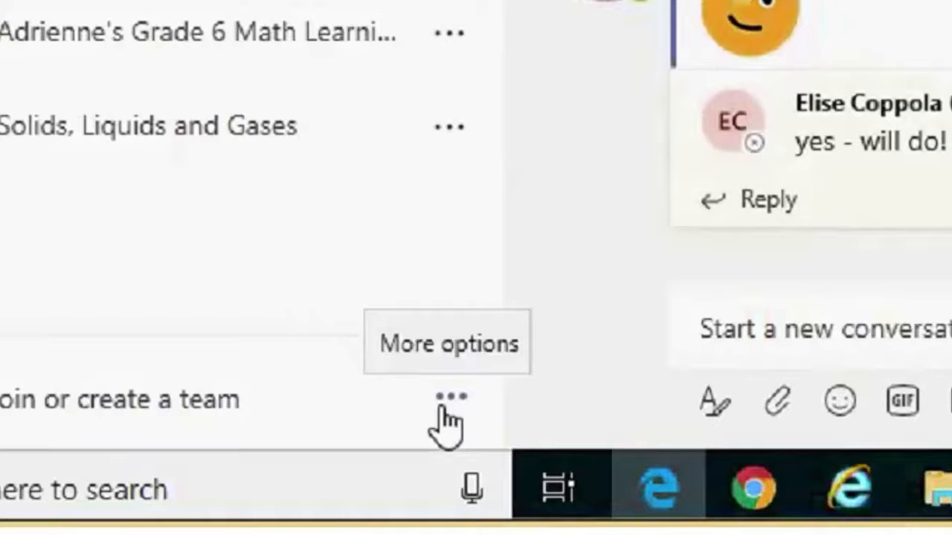
{"action": "left_click", "coordinate": [449, 396]}
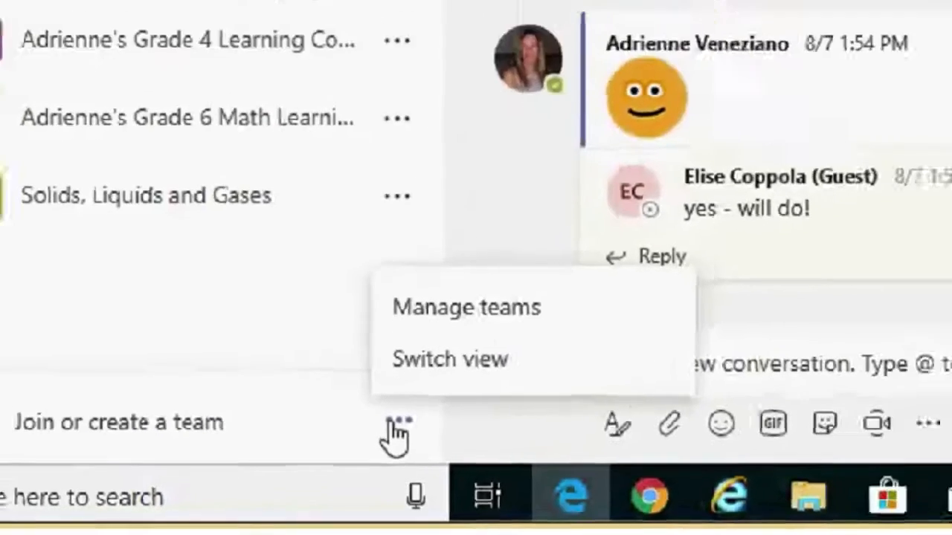
{"action": "left_click", "coordinate": [450, 358]}
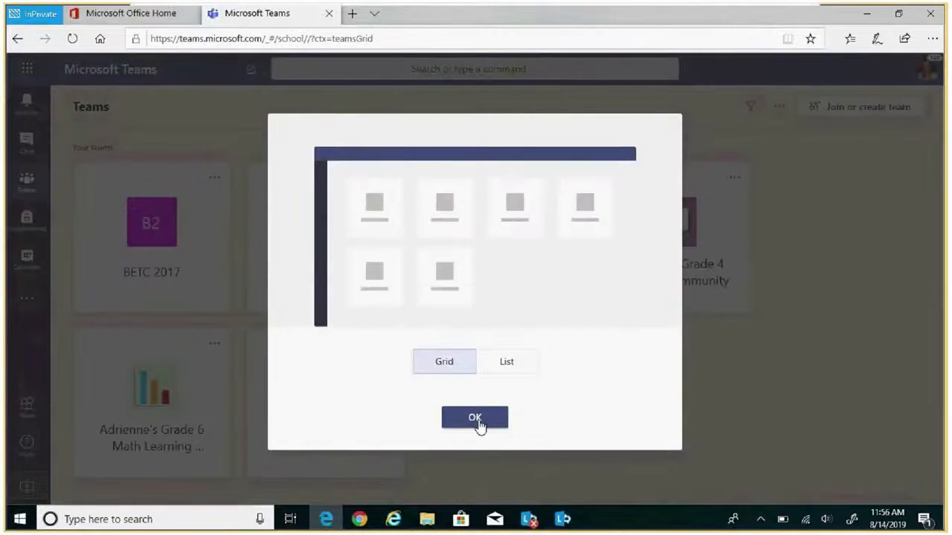
{"action": "left_click", "coordinate": [474, 416]}
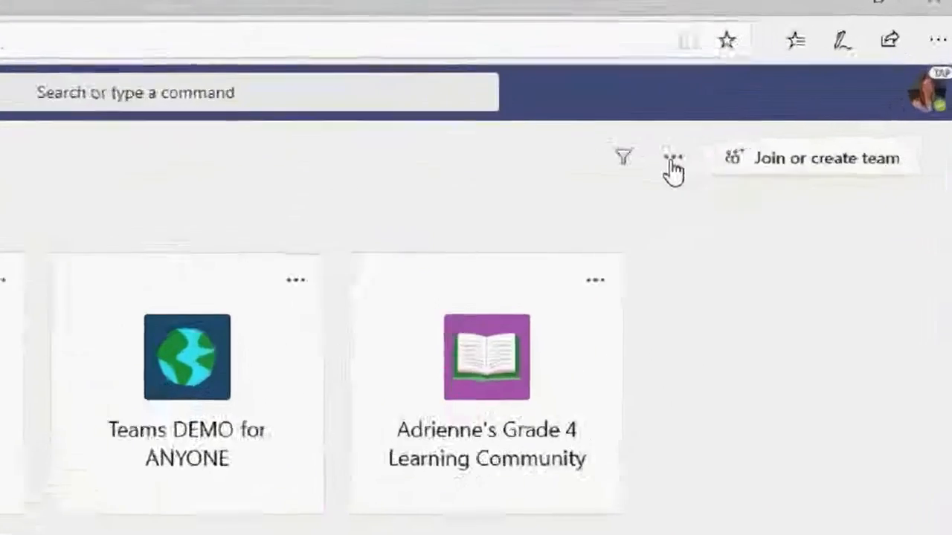
Switch the teams layout back to a list via Switch view.
{"action": "left_click", "coordinate": [672, 158]}
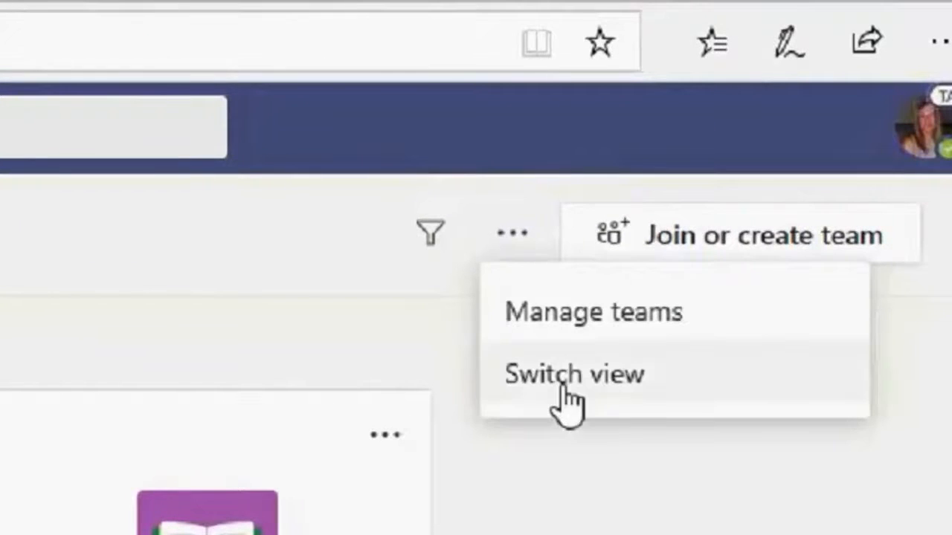
{"action": "left_click", "coordinate": [573, 374]}
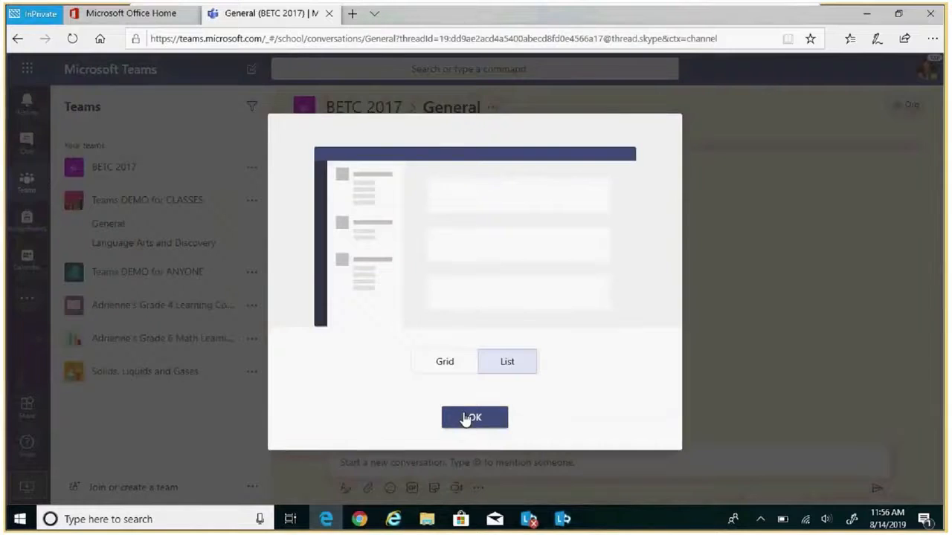
{"action": "left_click", "coordinate": [474, 417]}
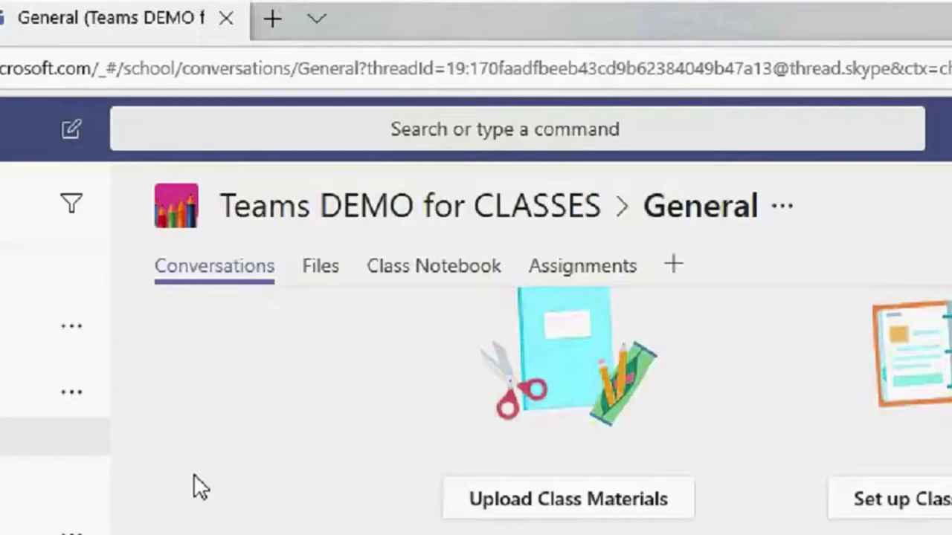
{"action": "mouse_move", "coordinate": [304, 275]}
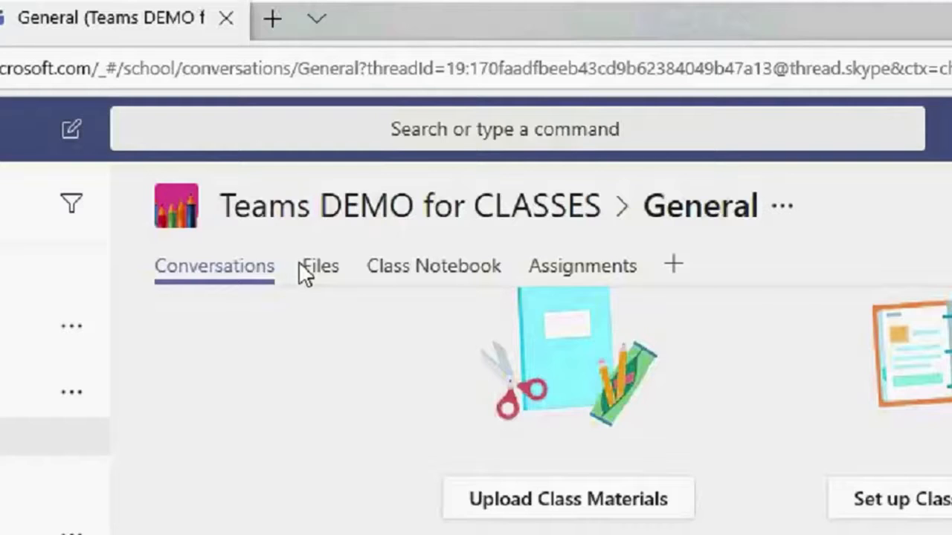
{"action": "mouse_move", "coordinate": [455, 319]}
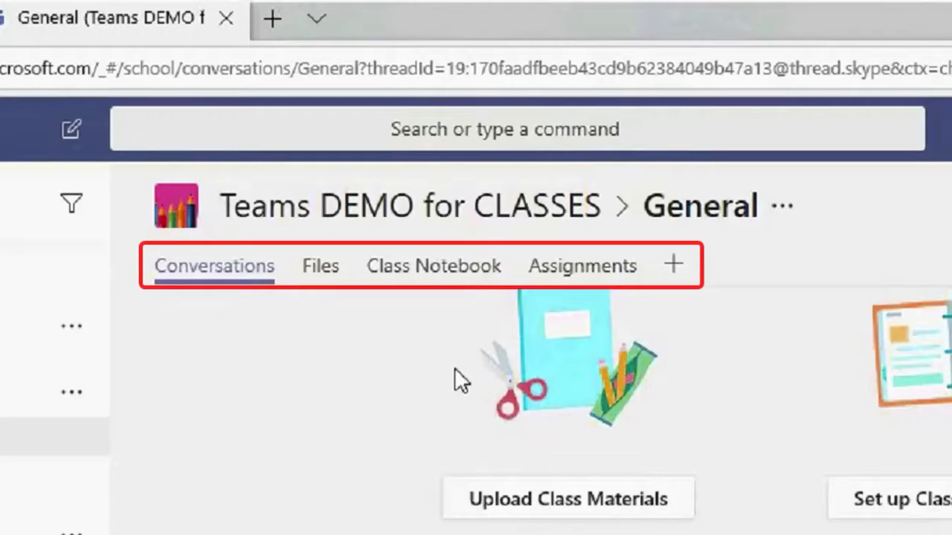
{"action": "mouse_move", "coordinate": [236, 320]}
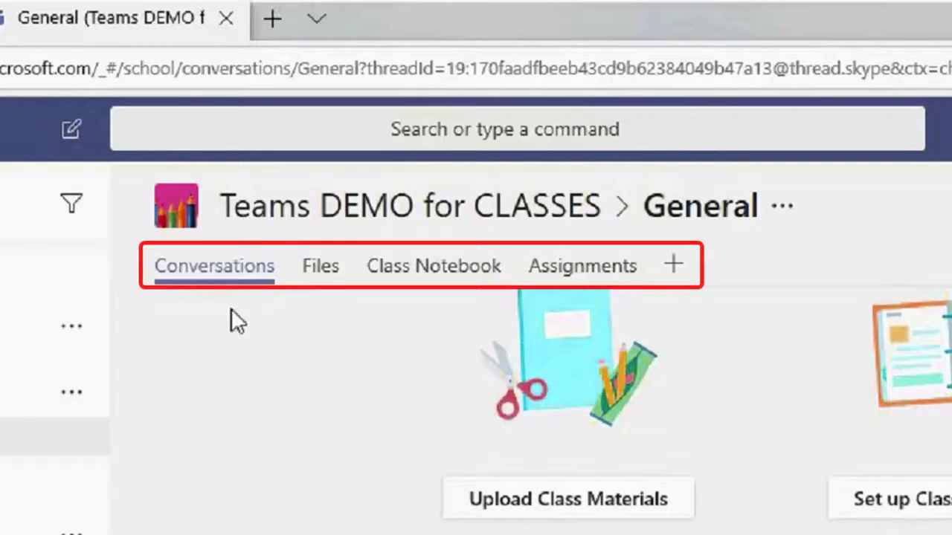
{"action": "mouse_move", "coordinate": [289, 321]}
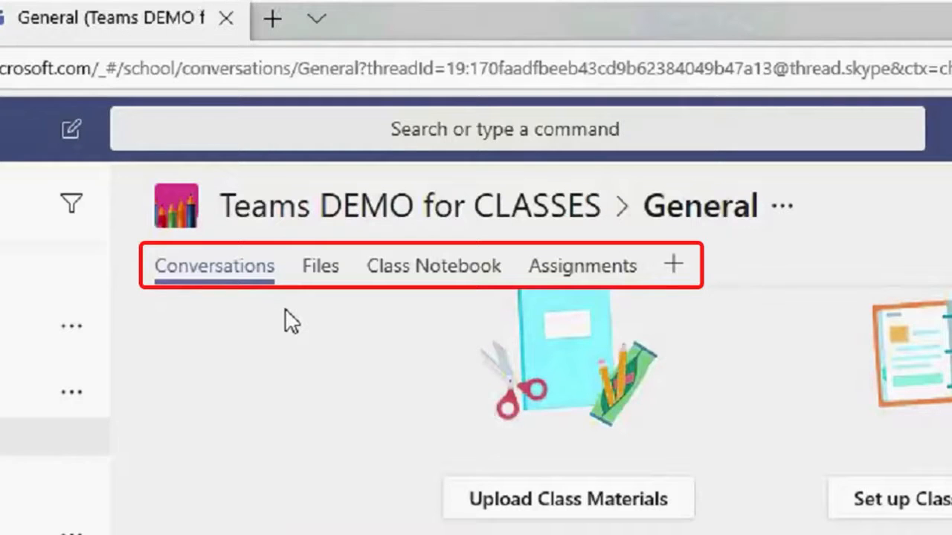
{"action": "mouse_move", "coordinate": [413, 331]}
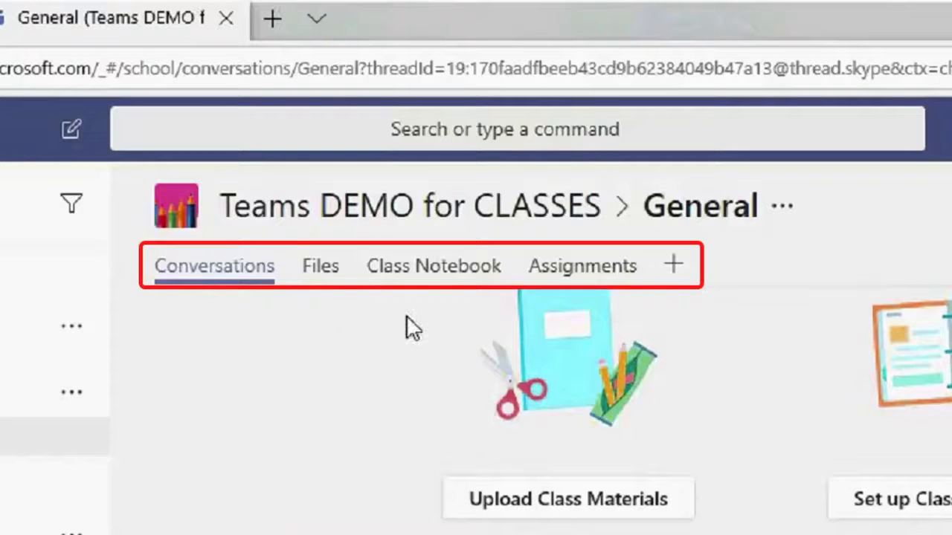
{"action": "mouse_move", "coordinate": [497, 314]}
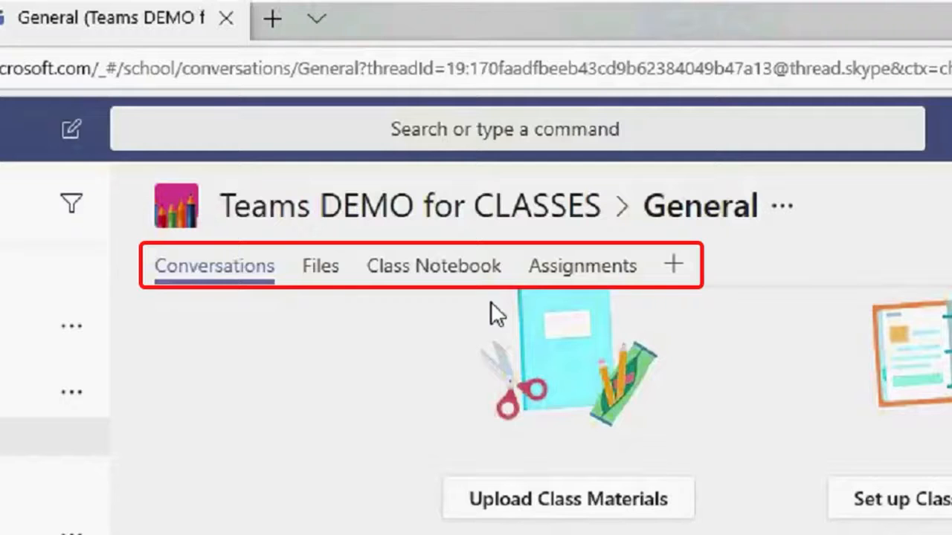
{"action": "mouse_move", "coordinate": [568, 330]}
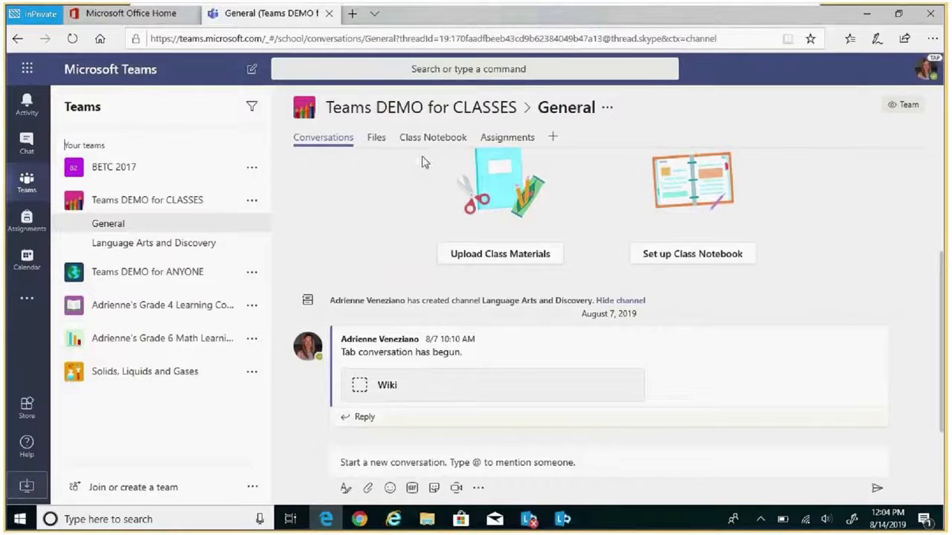
{"action": "mouse_move", "coordinate": [446, 163]}
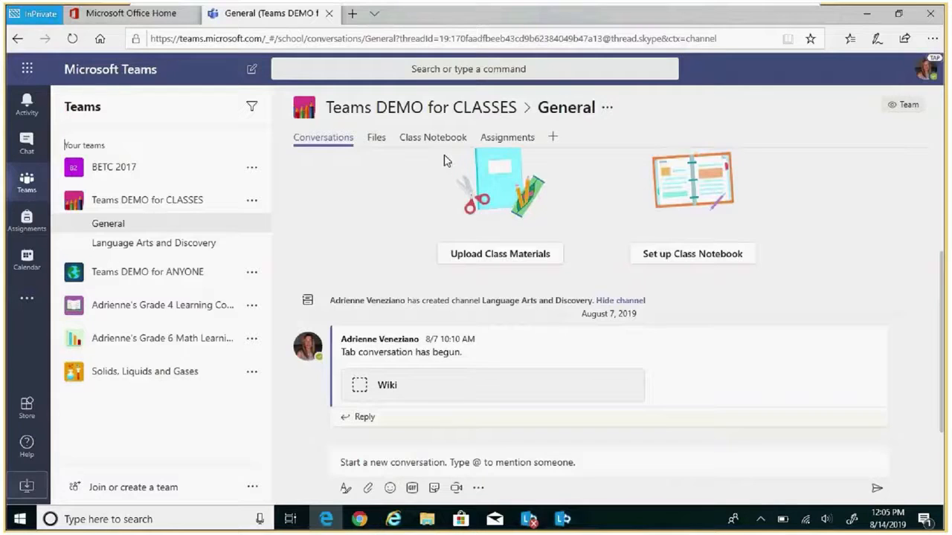
{"action": "mouse_move", "coordinate": [375, 137]}
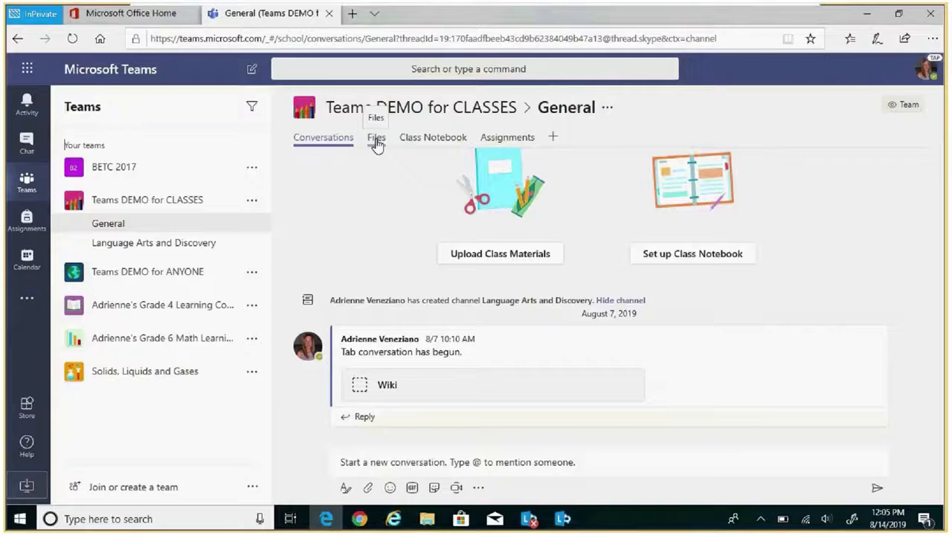
Upload the Significant Dates in History 1850-1890 spreadsheet to the General channel's Files.
{"action": "left_click", "coordinate": [375, 137]}
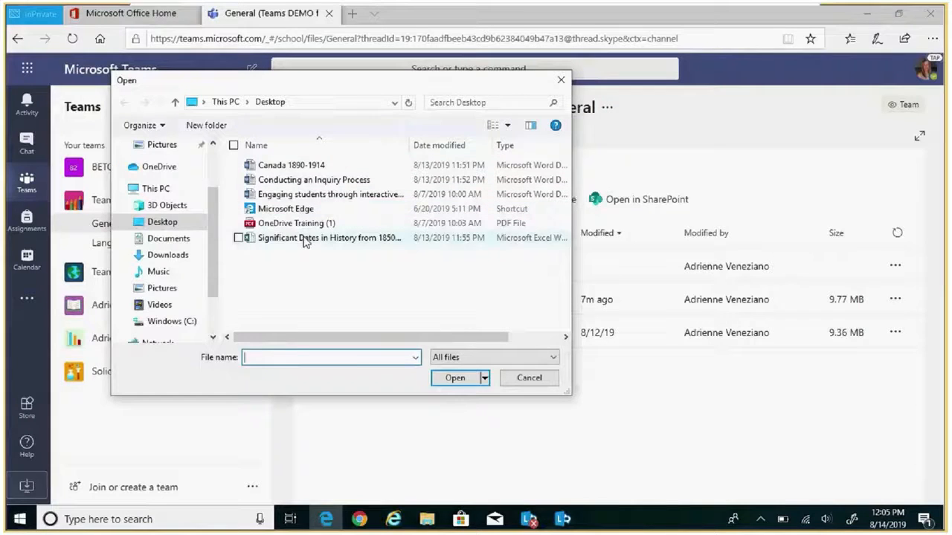
{"action": "left_click", "coordinate": [530, 378]}
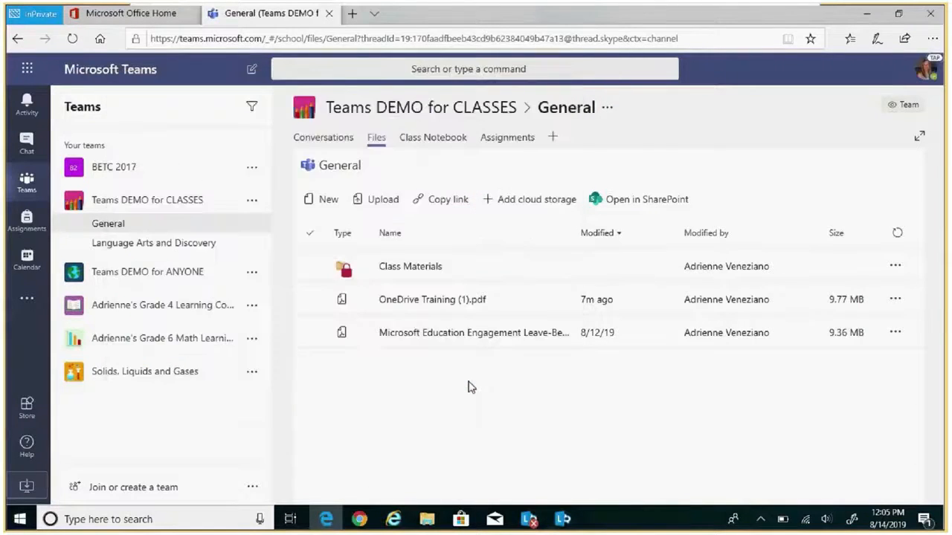
{"action": "mouse_move", "coordinate": [866, 232]}
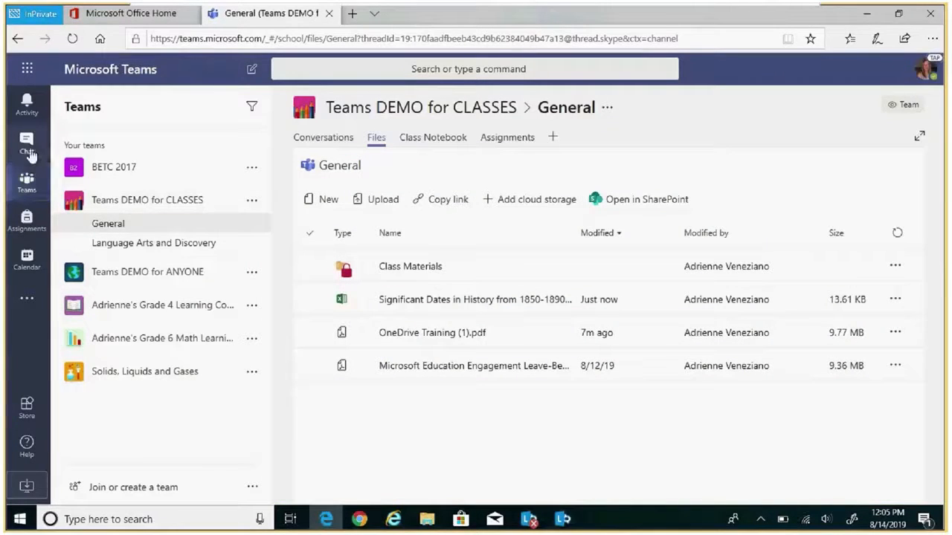
{"action": "left_click", "coordinate": [27, 141]}
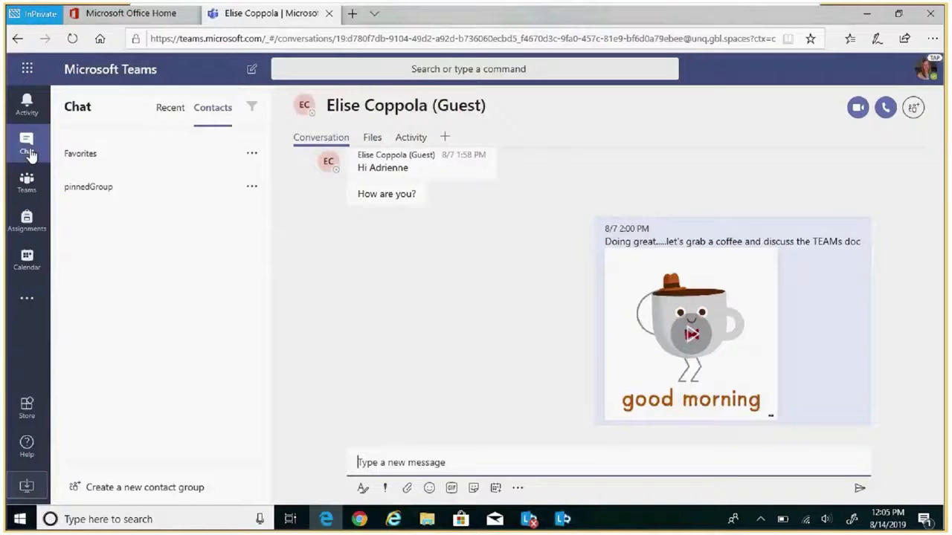
{"action": "left_click", "coordinate": [27, 181]}
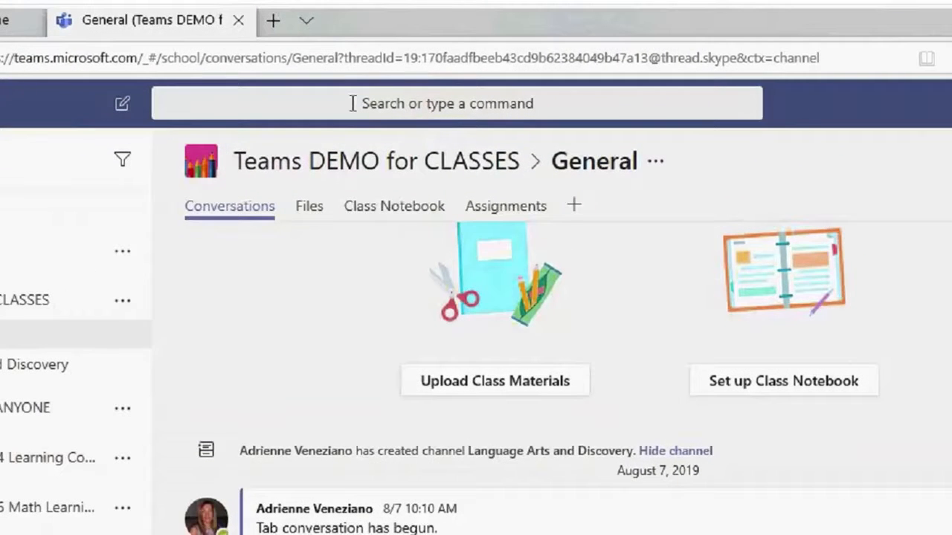
Search Teams for 'student' and show the matching files like Student Descriptive Writing.docx.
{"action": "left_click", "coordinate": [446, 104]}
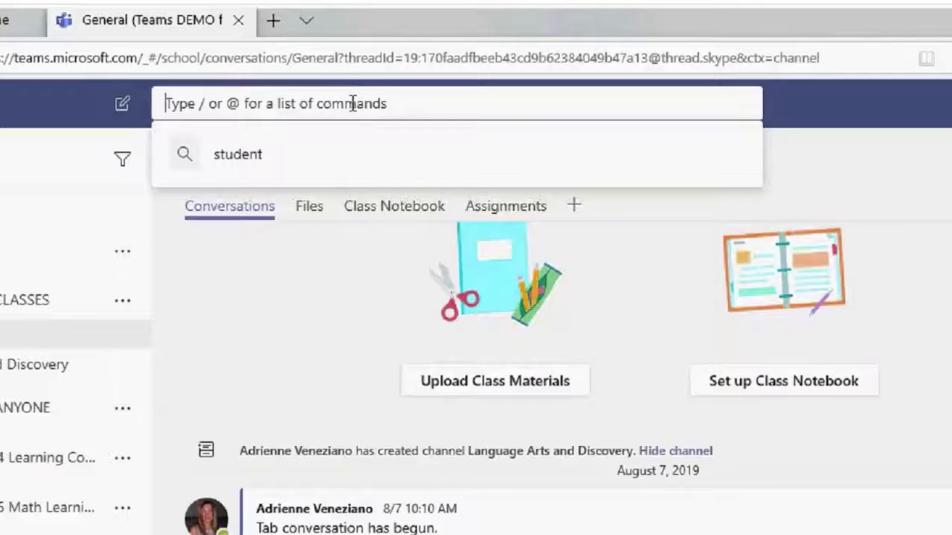
{"action": "type", "text": "student"}
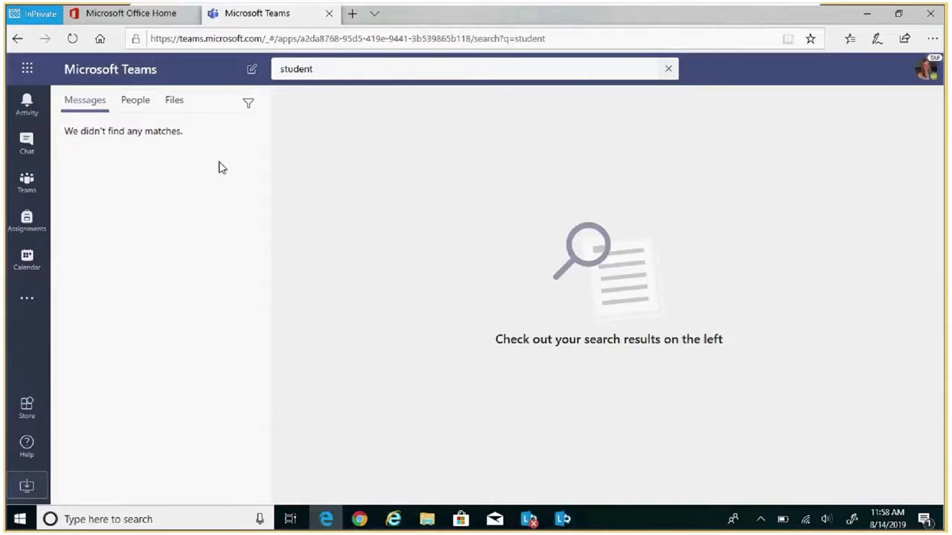
{"action": "mouse_move", "coordinate": [174, 100]}
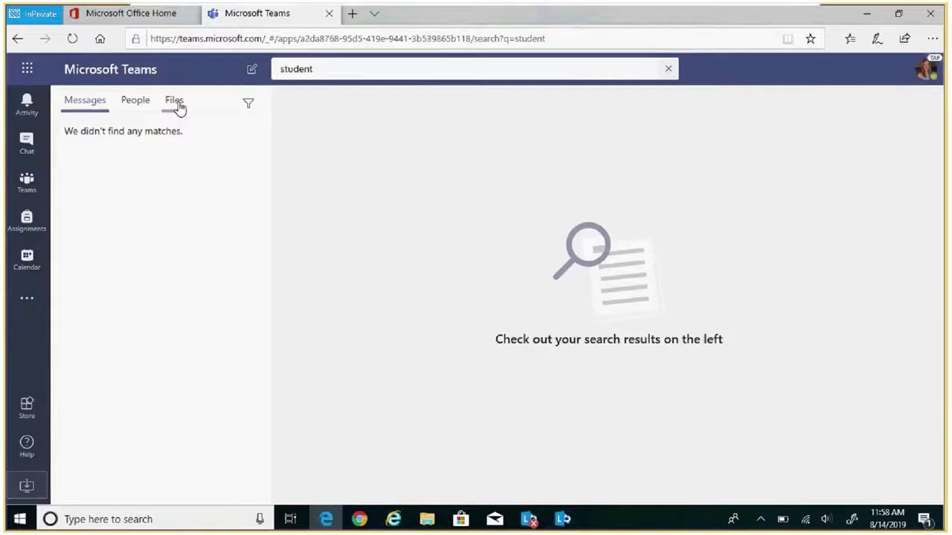
{"action": "left_click", "coordinate": [172, 99]}
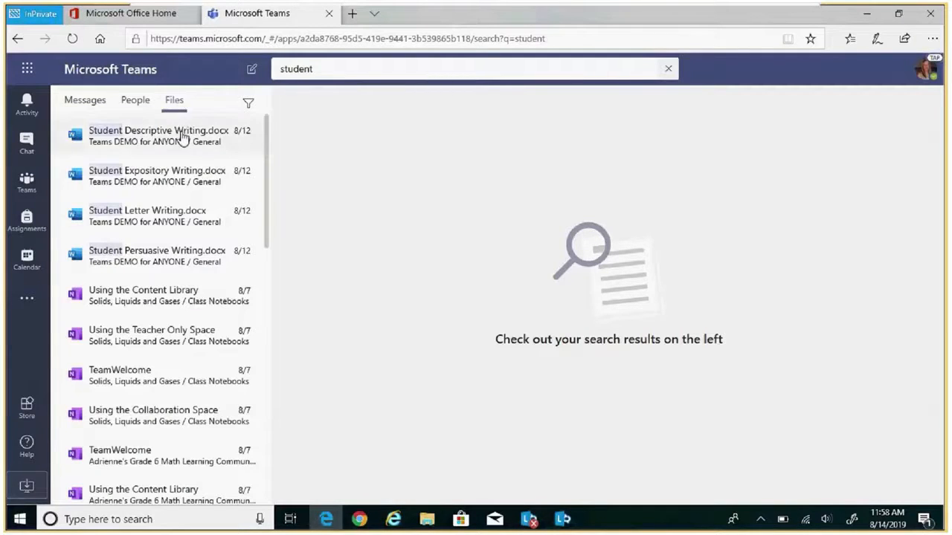
{"action": "mouse_move", "coordinate": [179, 216]}
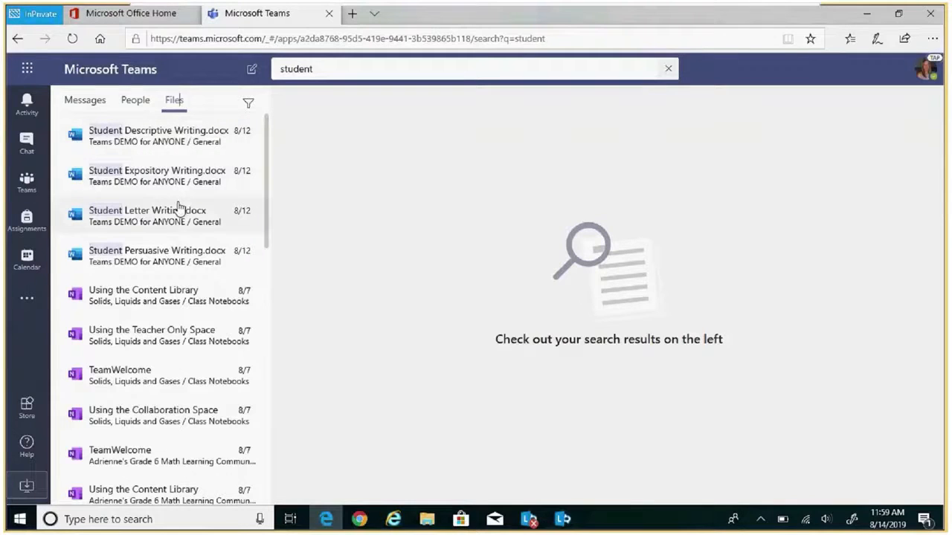
{"action": "mouse_move", "coordinate": [176, 265]}
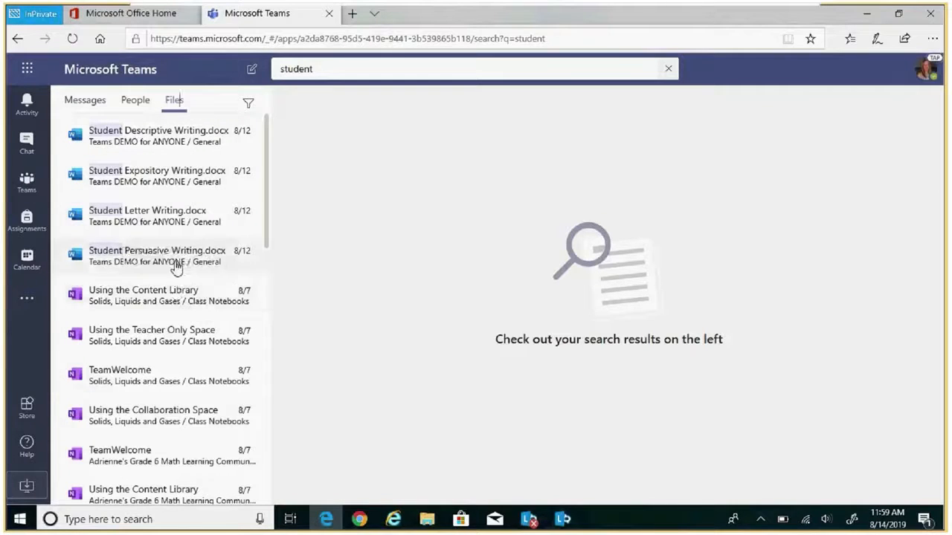
{"action": "mouse_move", "coordinate": [170, 215]}
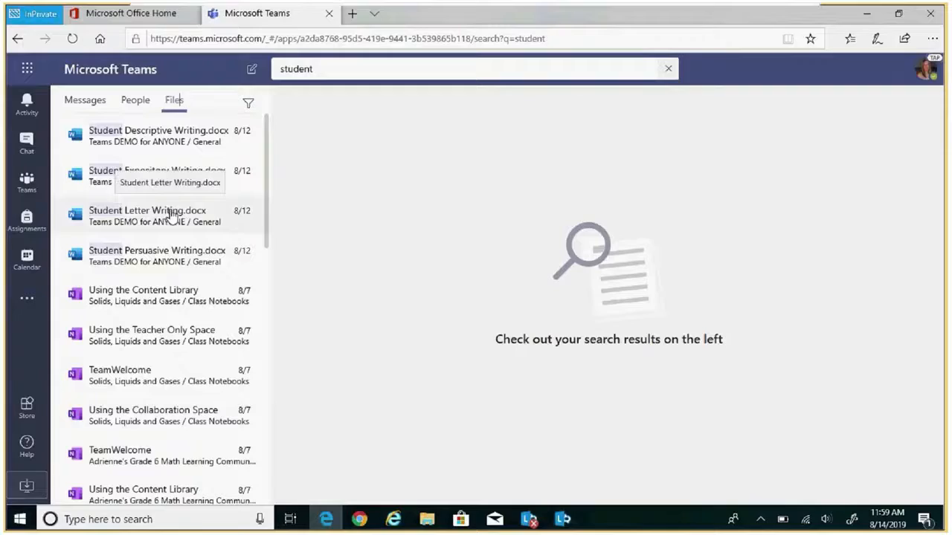